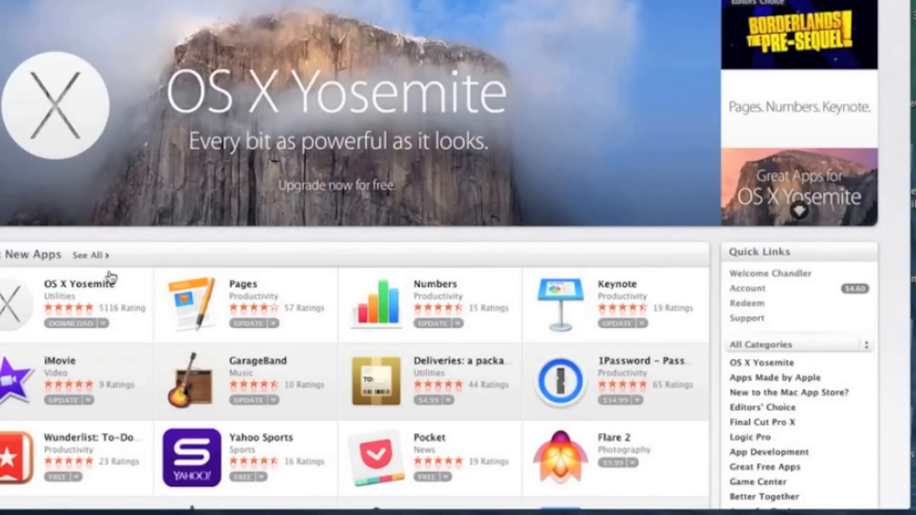
{"action": "mouse_move", "coordinate": [110, 277]}
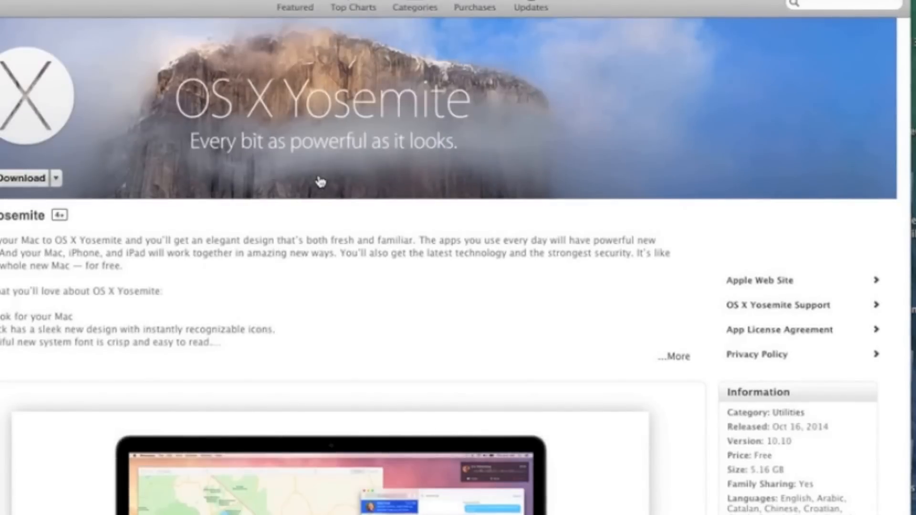
{"action": "mouse_move", "coordinate": [240, 242]}
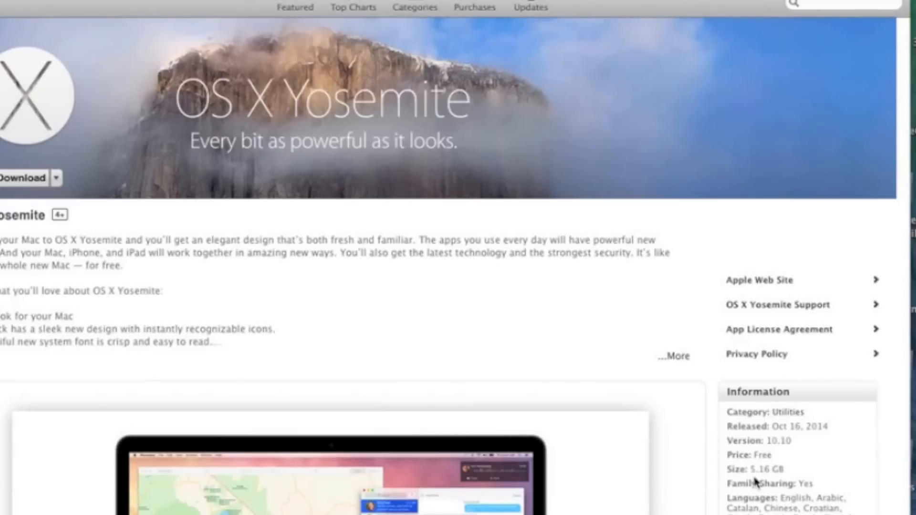
{"action": "mouse_move", "coordinate": [765, 482]}
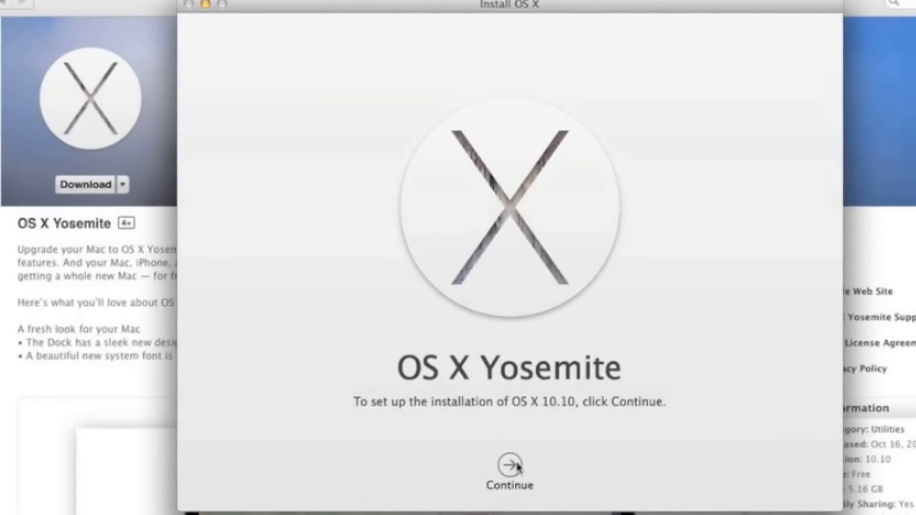
- Agree to the software license terms and reveal all disks available as install destinations
{"action": "left_click", "coordinate": [509, 463]}
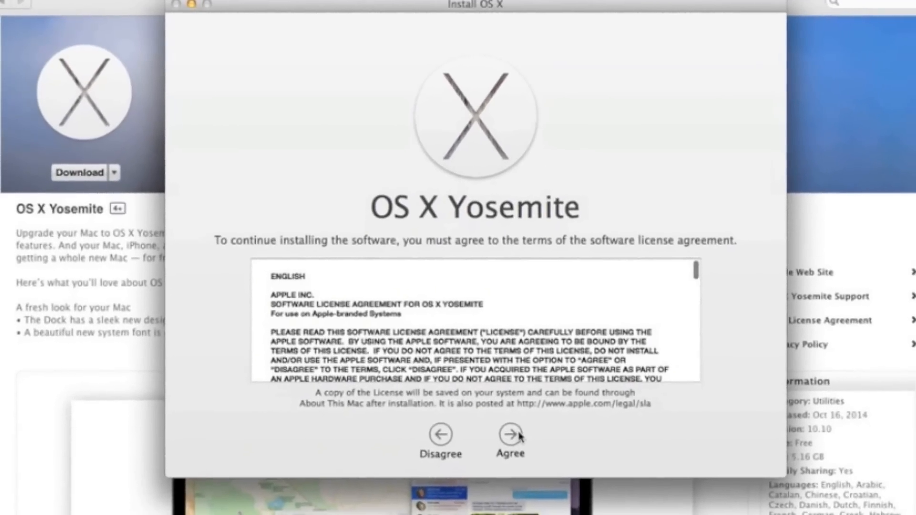
{"action": "left_click", "coordinate": [510, 435]}
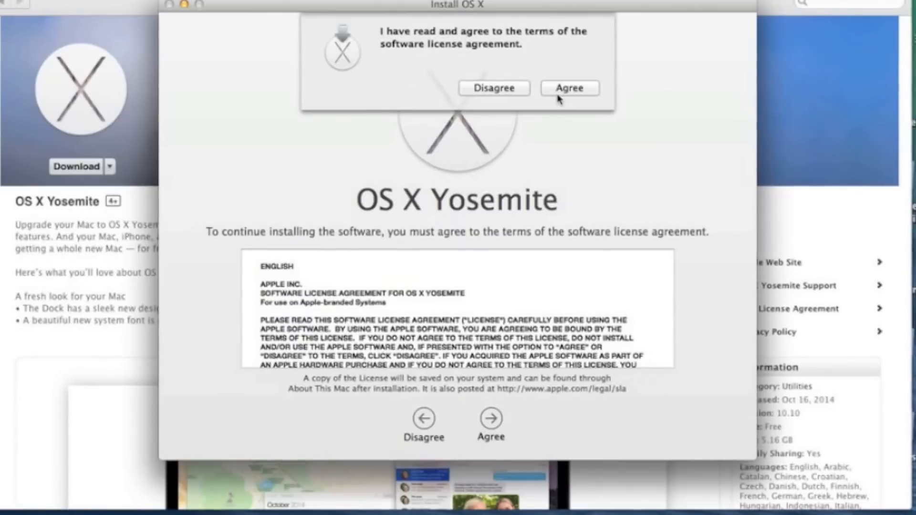
{"action": "left_click", "coordinate": [568, 87]}
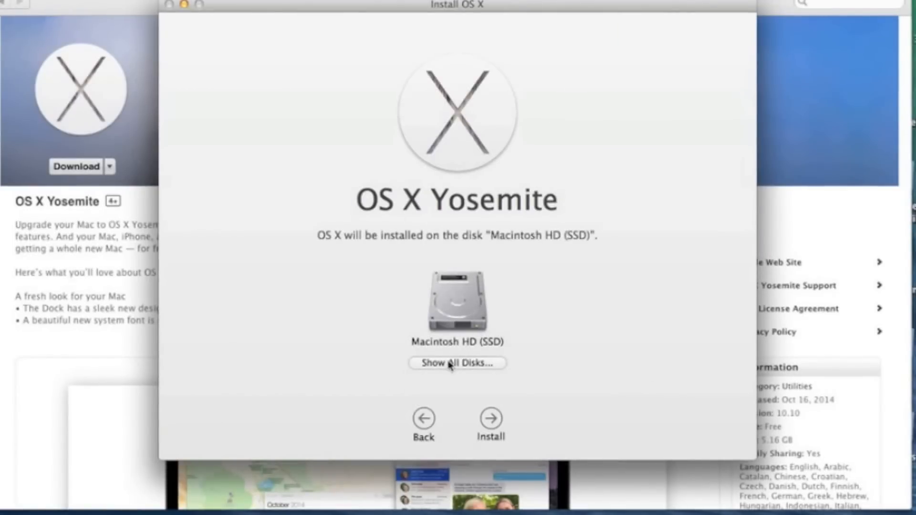
{"action": "left_click", "coordinate": [457, 363]}
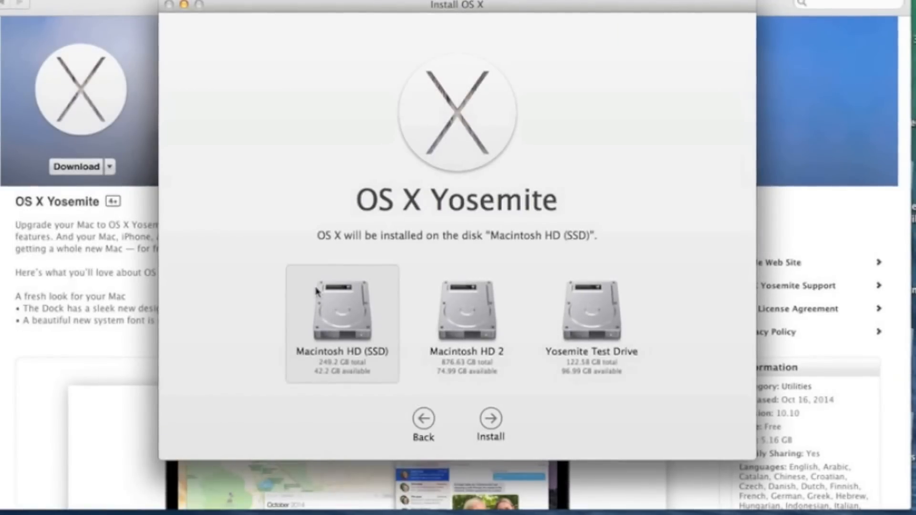
{"action": "mouse_move", "coordinate": [582, 373]}
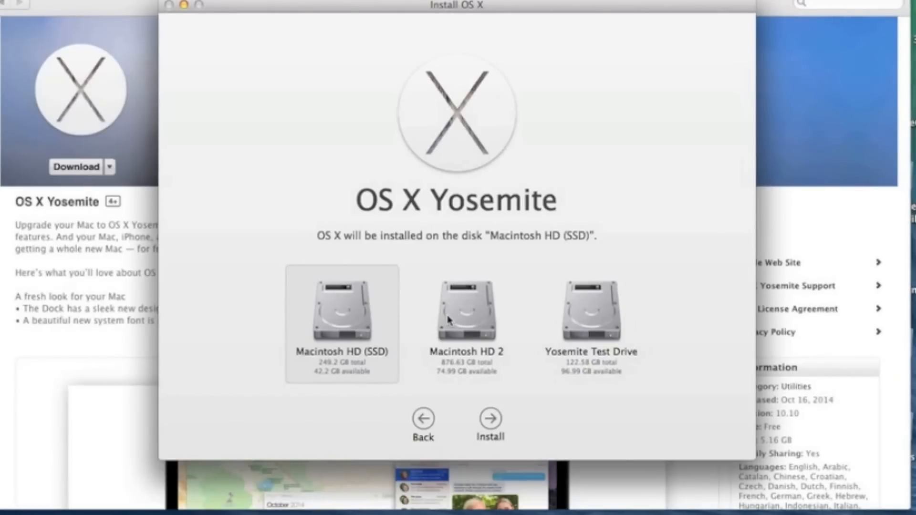
{"action": "mouse_move", "coordinate": [608, 340]}
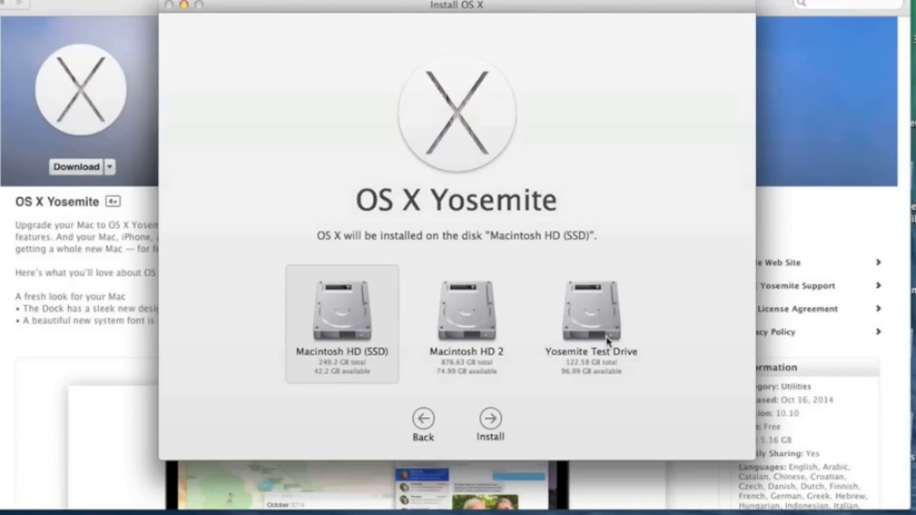
{"action": "mouse_move", "coordinate": [297, 370]}
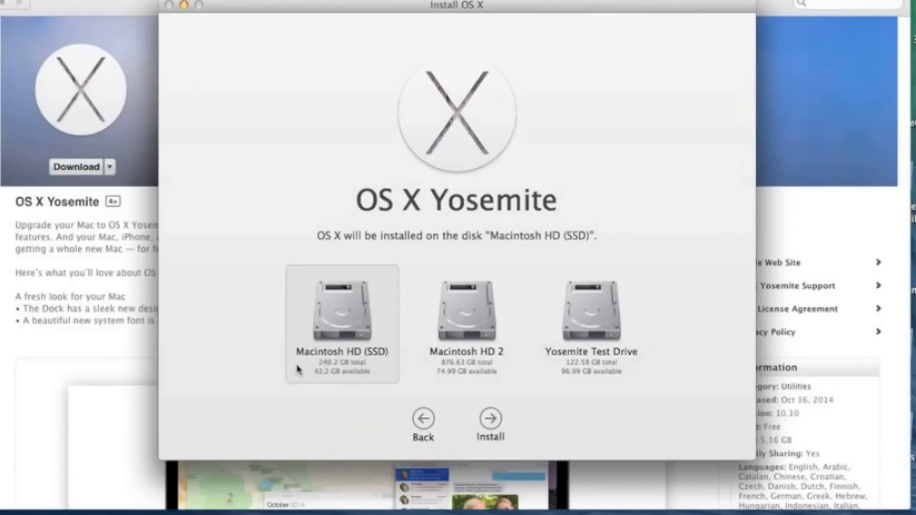
{"action": "mouse_move", "coordinate": [318, 325]}
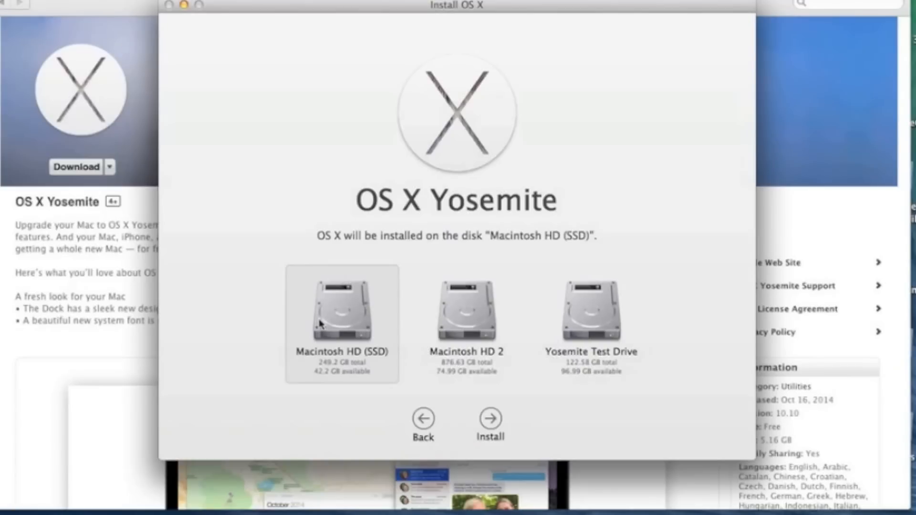
- Start the install onto Macintosh HD (SSD) and authenticate as administrator
{"action": "left_click", "coordinate": [490, 419]}
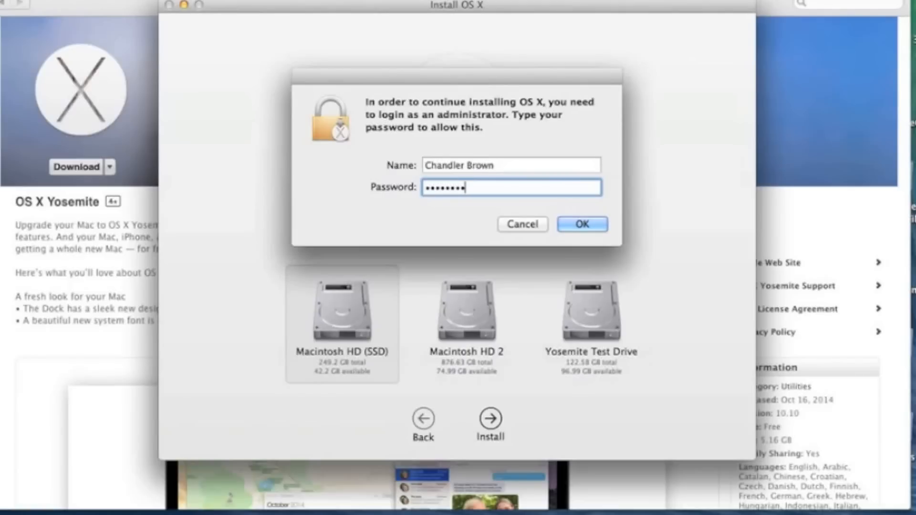
{"action": "left_click", "coordinate": [582, 223]}
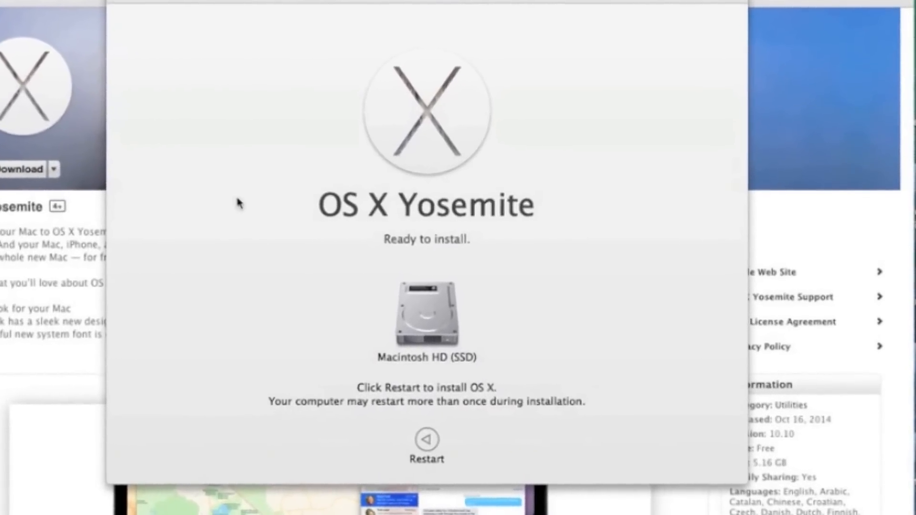
{"action": "left_click", "coordinate": [428, 439]}
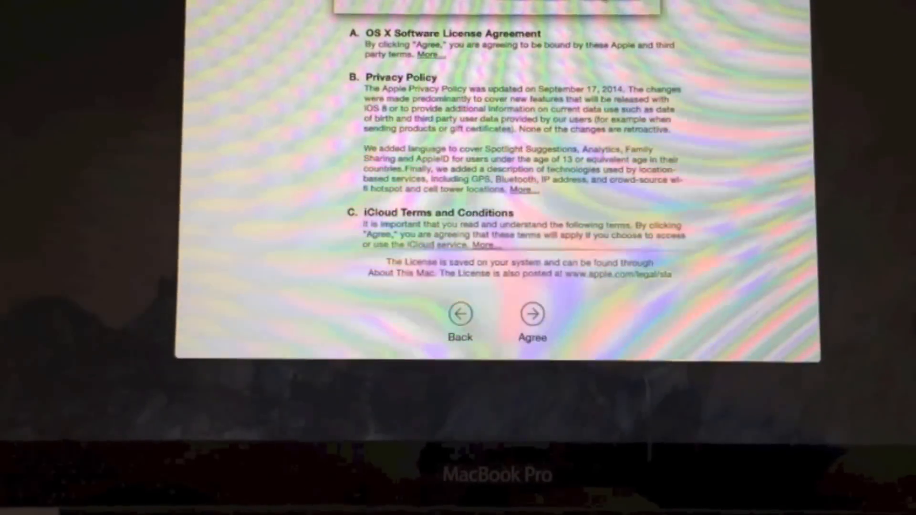
- Agree to the terms, set up iCloud Keychain later, skip iCloud Drive, and continue past diagnostics
{"action": "left_click", "coordinate": [532, 314]}
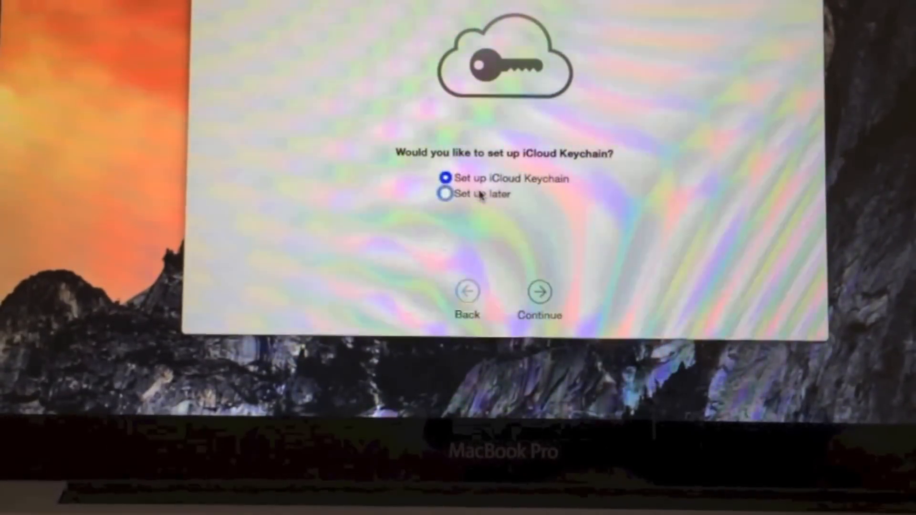
{"action": "left_click", "coordinate": [448, 195]}
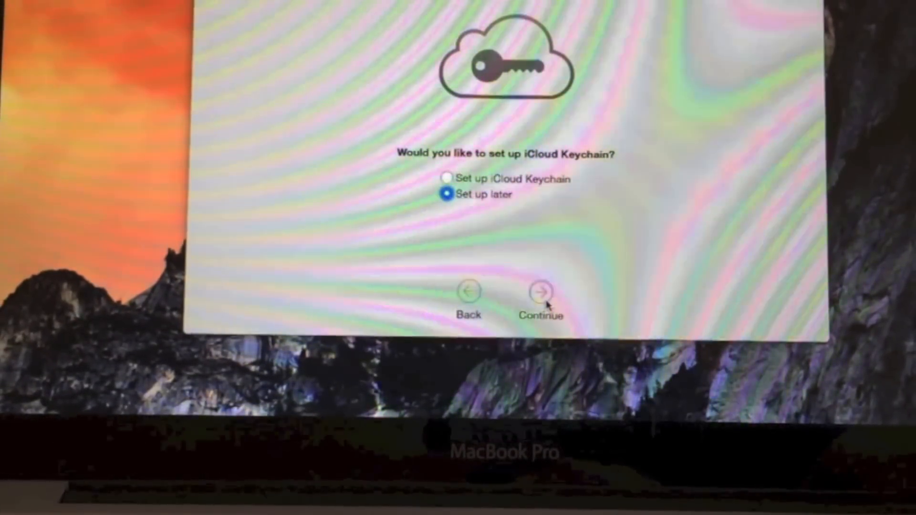
{"action": "left_click", "coordinate": [539, 292]}
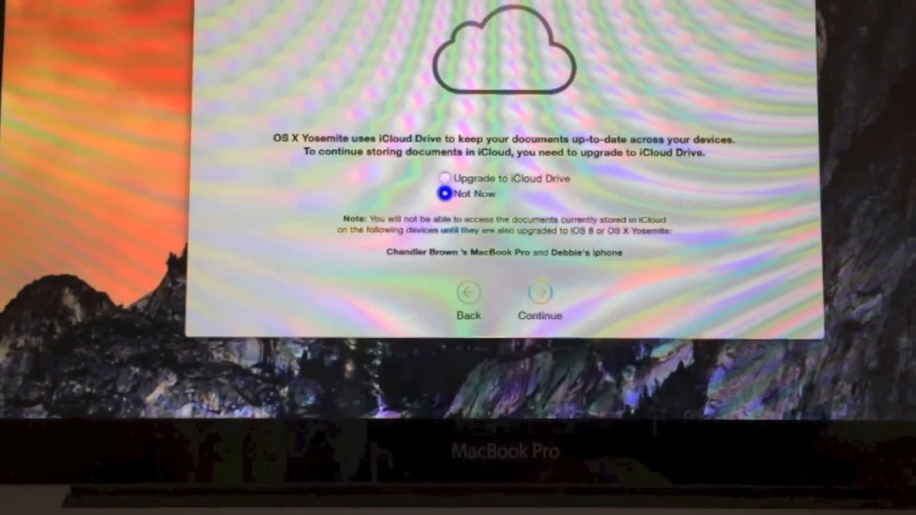
{"action": "left_click", "coordinate": [537, 293]}
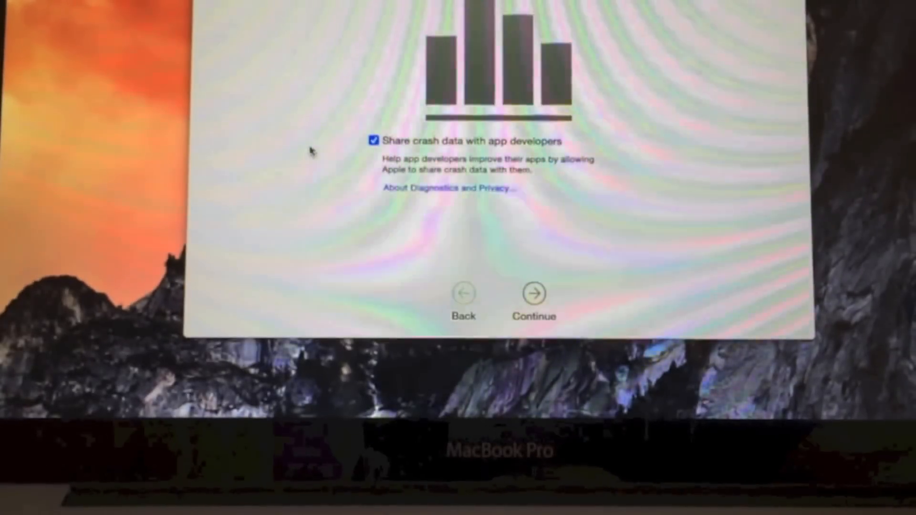
{"action": "left_click", "coordinate": [532, 292]}
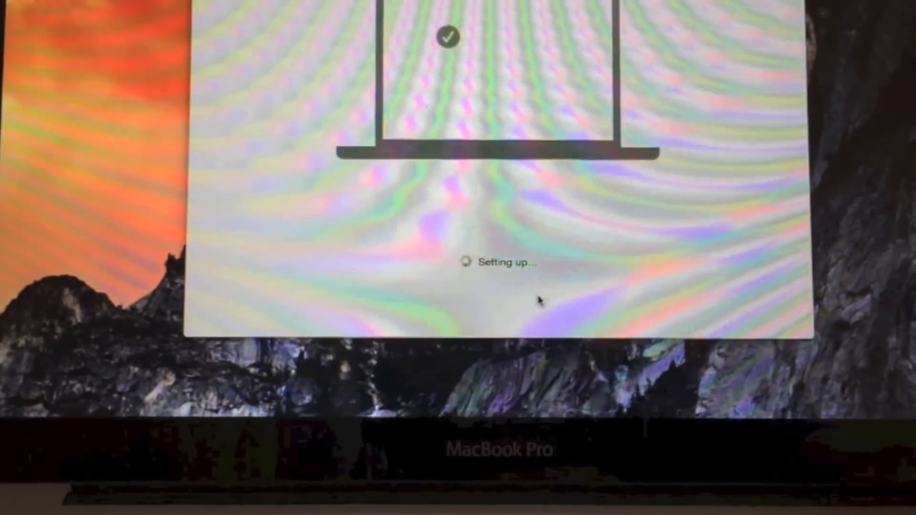